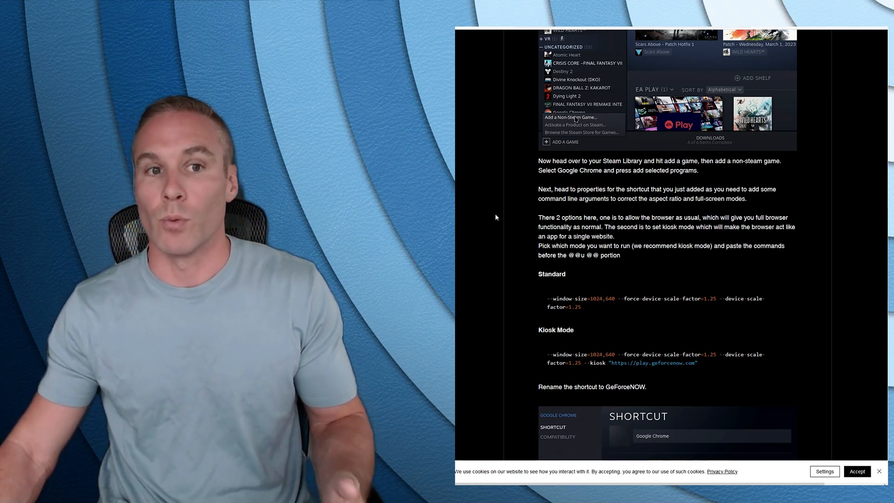
mouse_move(507, 198)
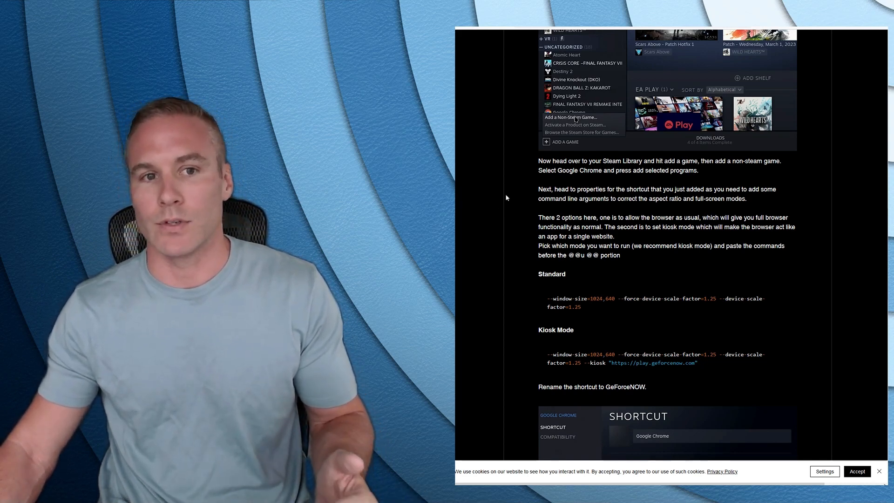
Bring Konsole forward and recall the flatpak --user override /run/udev command via Ctrl+R history search for 'flat'.
scroll("up", 3)
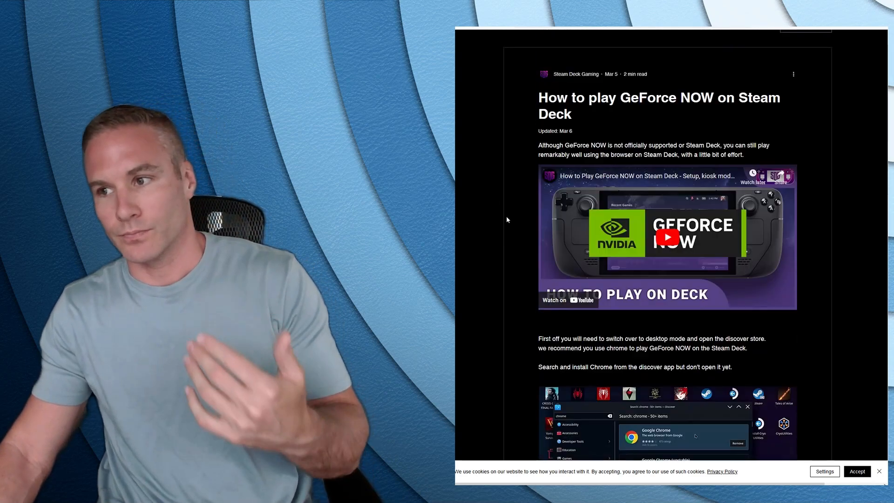
scroll("up", 3)
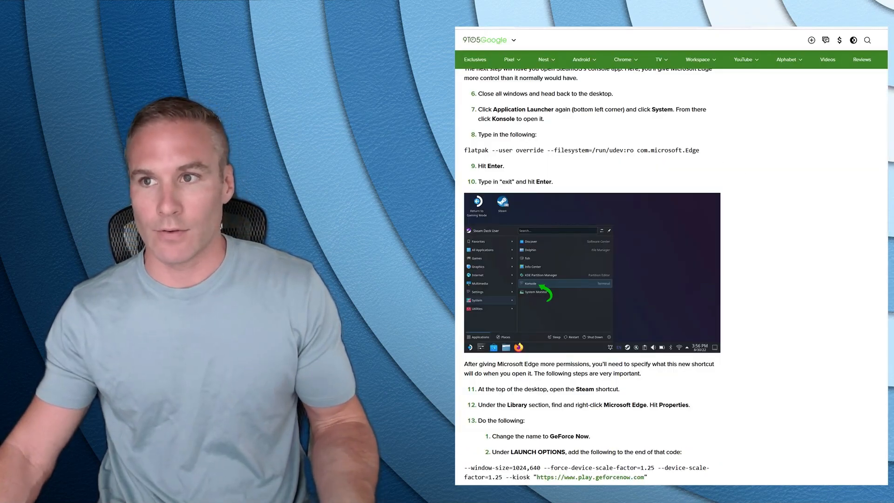
scroll("down", 3)
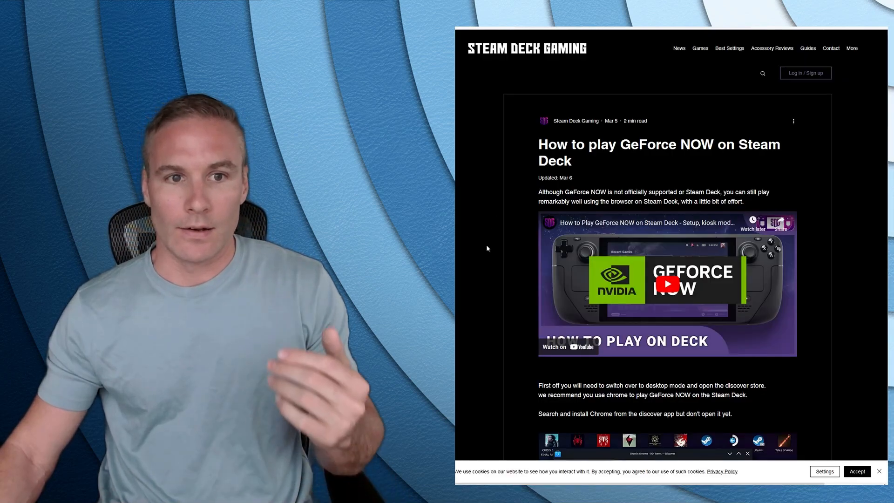
scroll("down", 3)
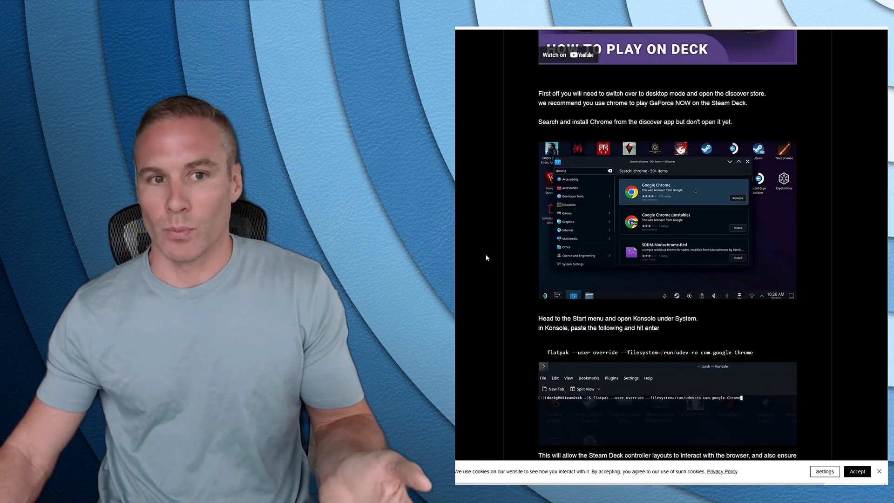
scroll("down", 3)
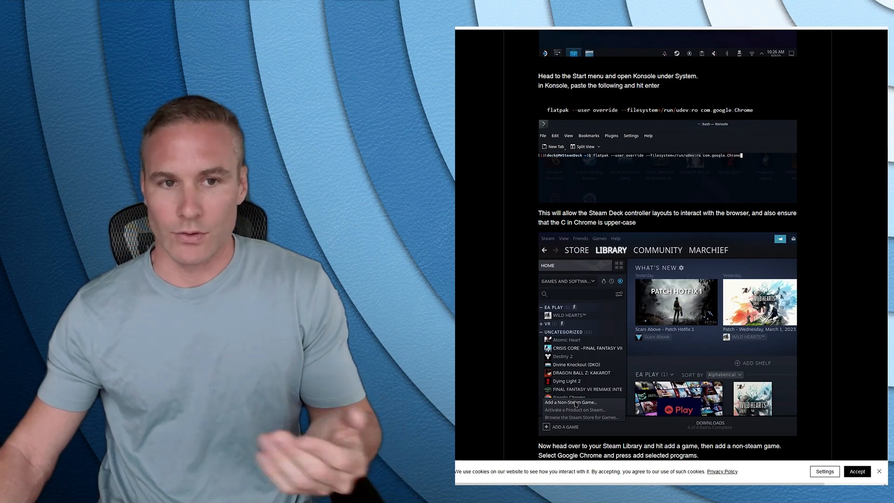
scroll("down", 3)
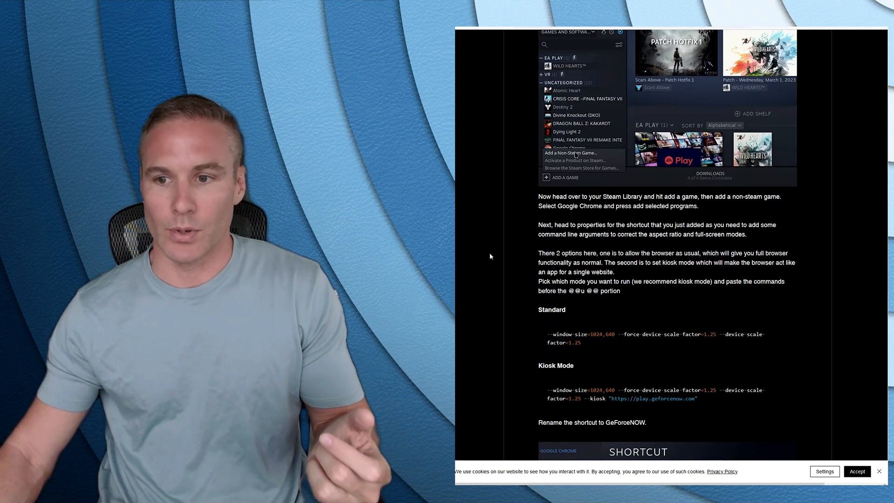
scroll("down", 3)
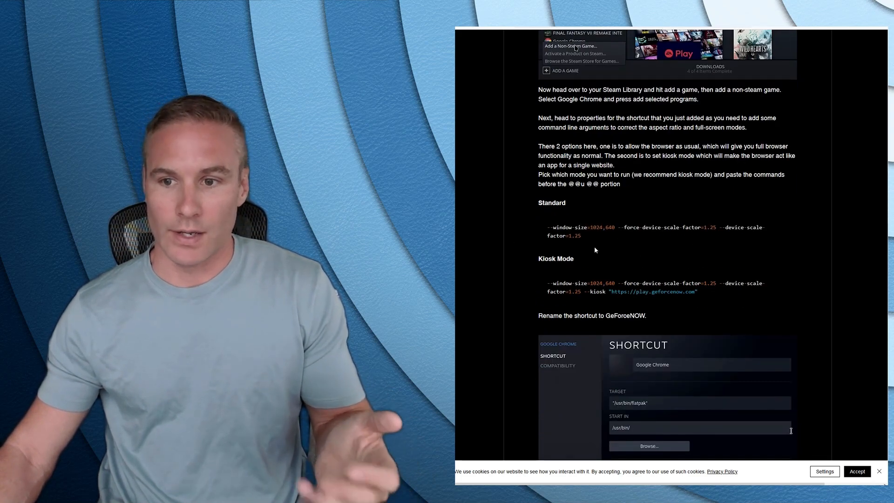
scroll("down", 3)
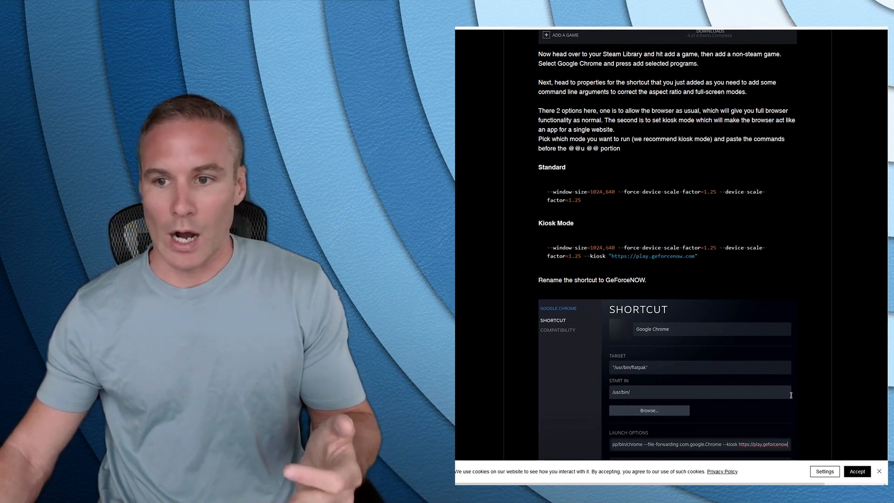
scroll("down", 3)
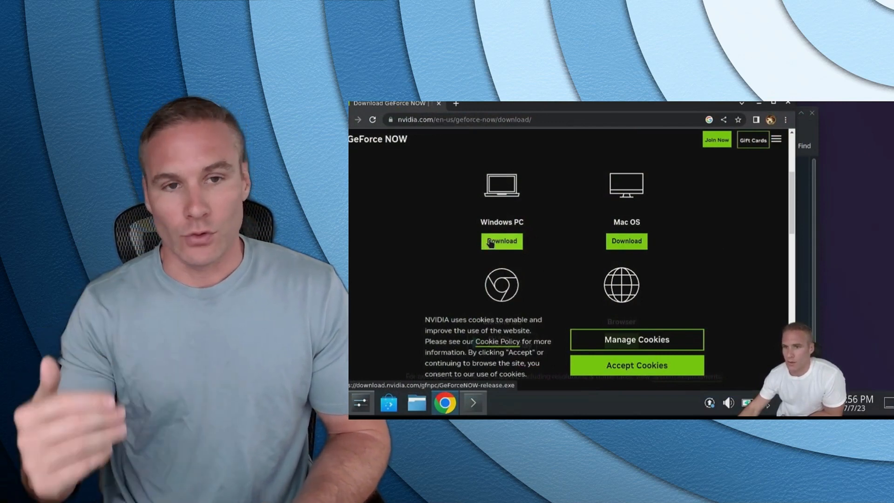
left_click(501, 240)
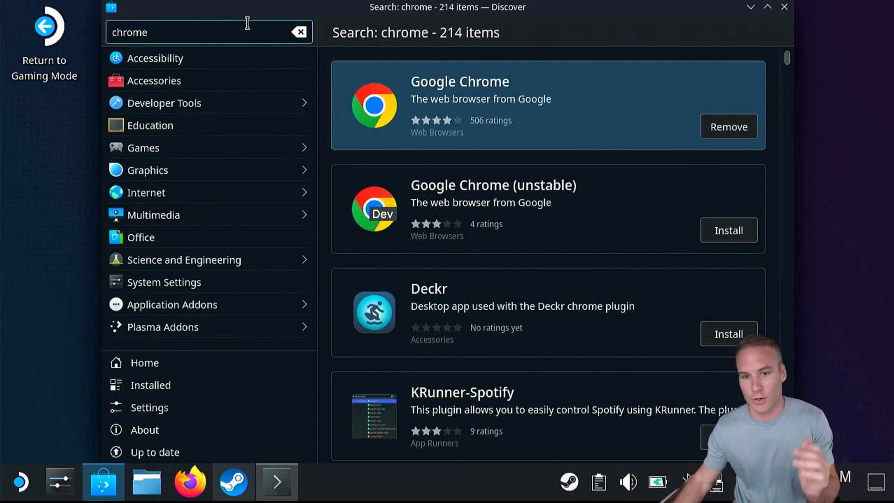
mouse_move(202, 192)
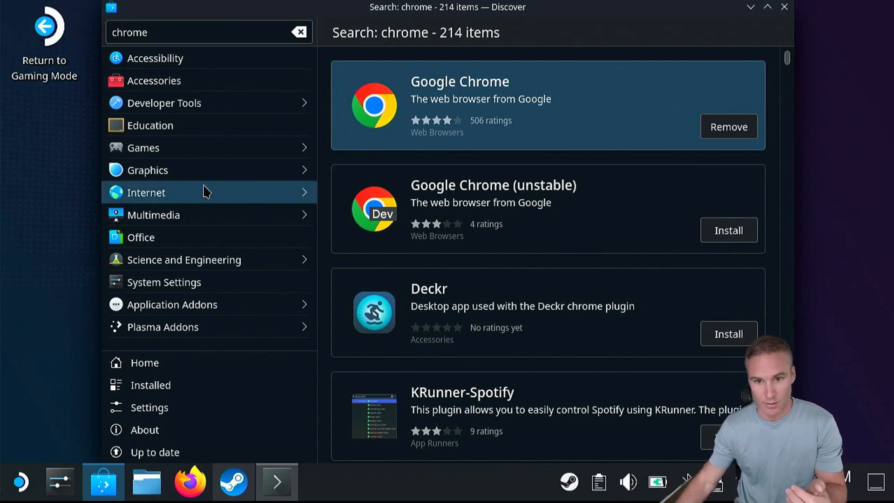
mouse_move(481, 120)
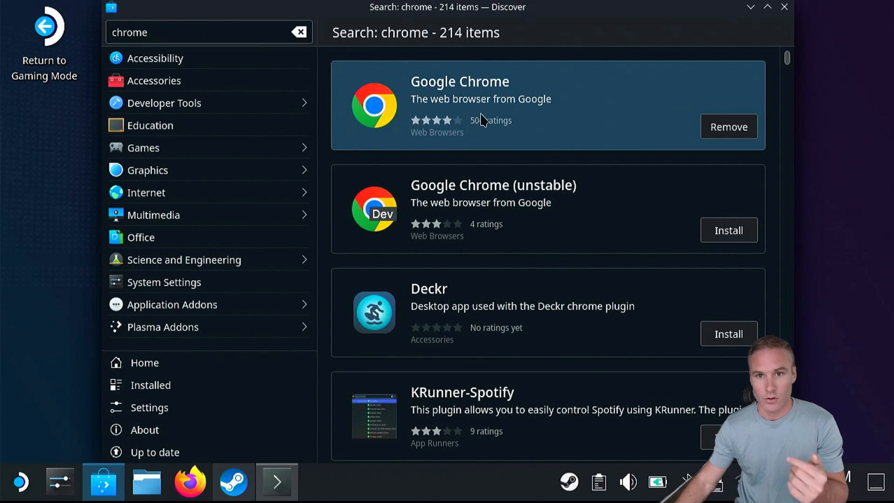
mouse_move(581, 117)
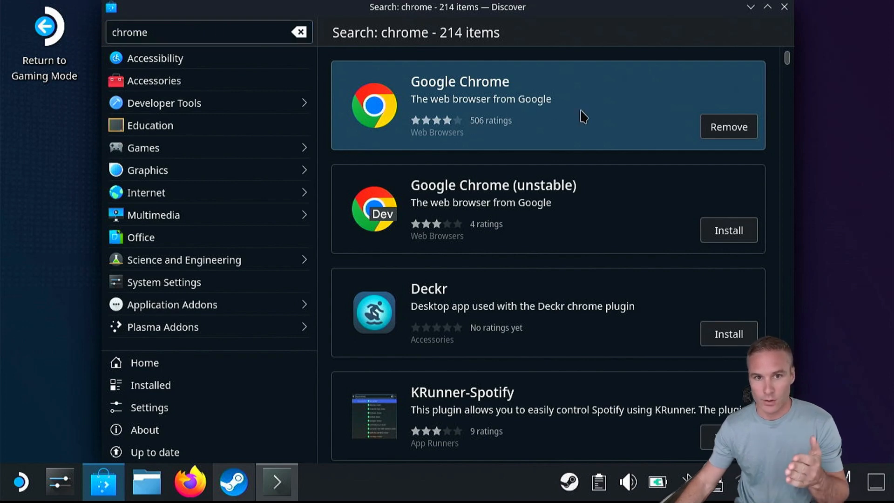
mouse_move(564, 120)
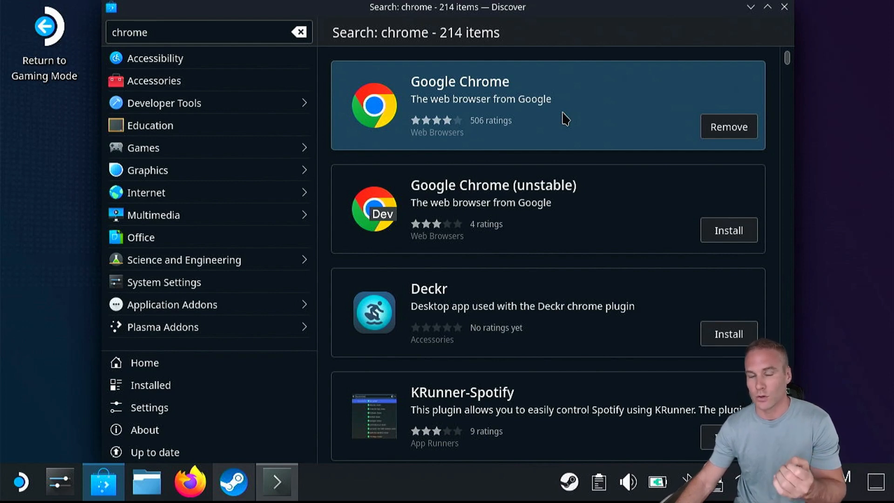
mouse_move(395, 336)
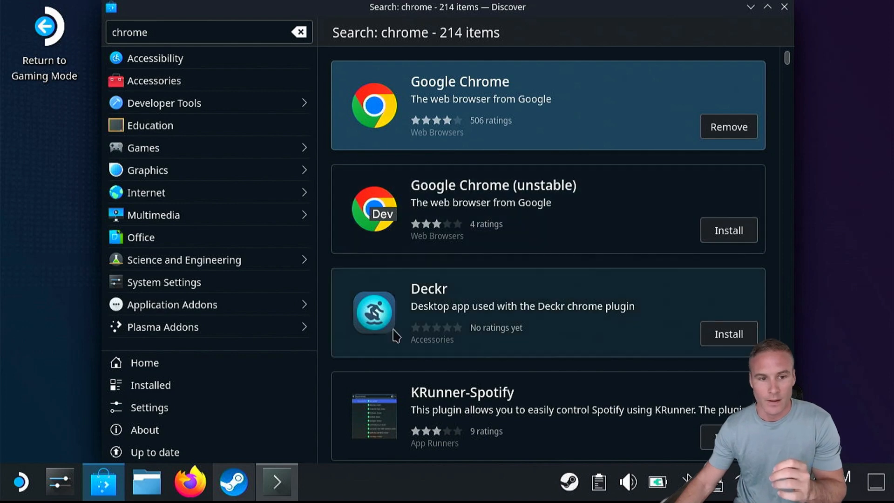
mouse_move(277, 481)
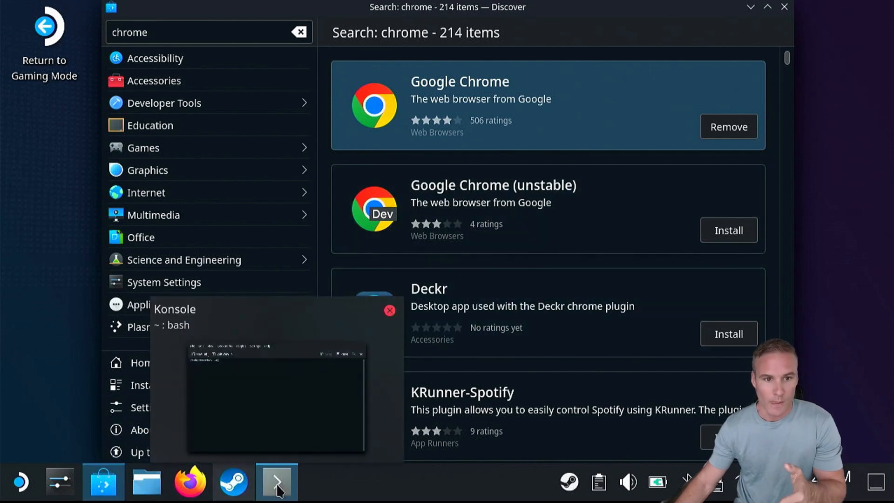
left_click(277, 482)
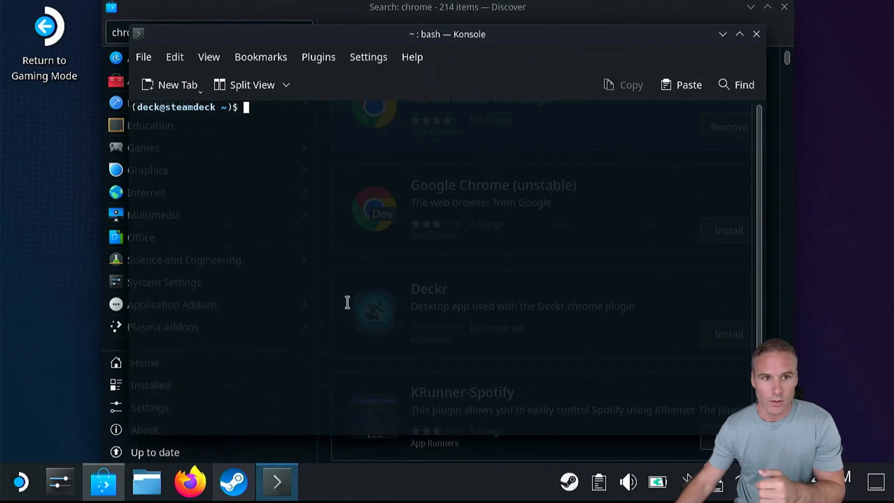
mouse_move(338, 283)
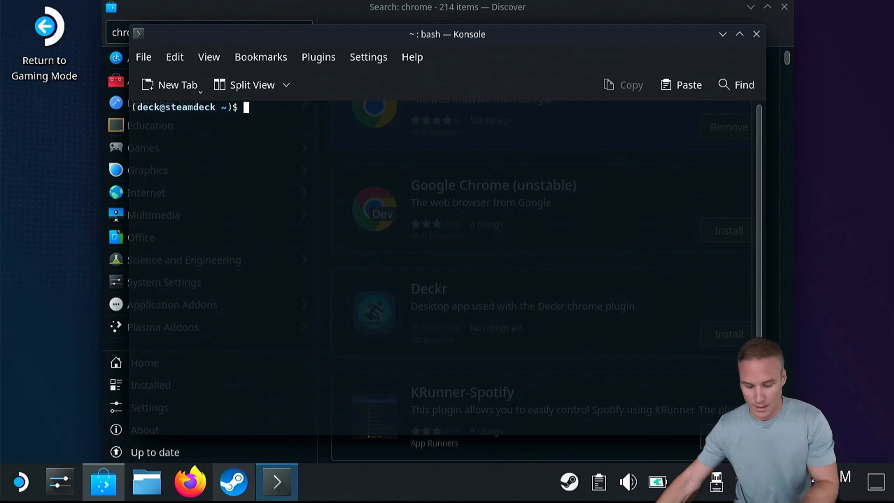
type("flat': flatpak override --user --filesy")
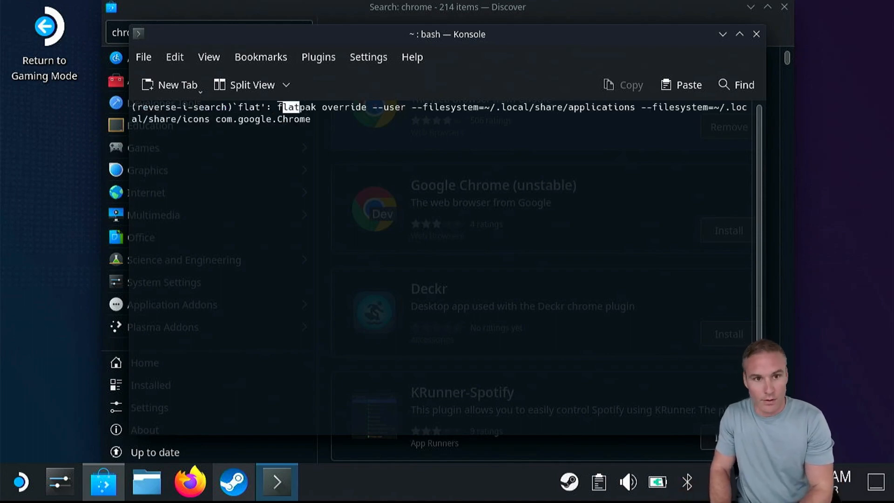
key("Return")
type("flatpak --user override --filesystem=/run/udev:ro com.google.Chrome")
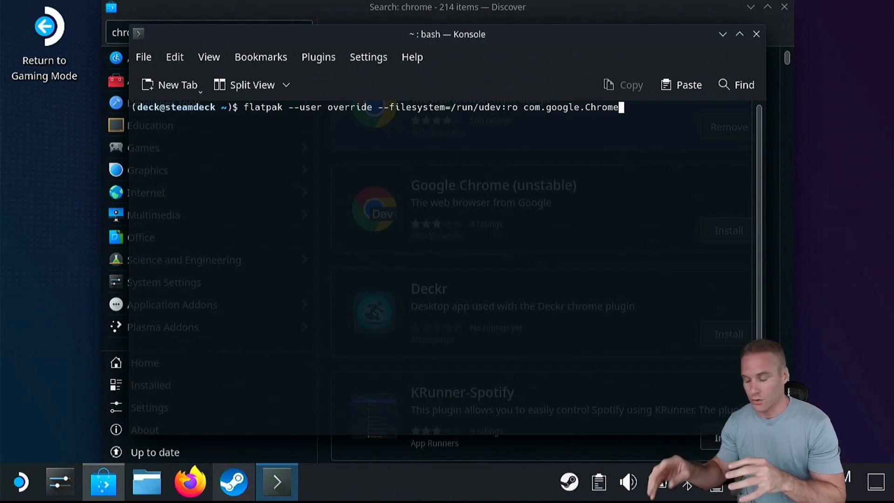
Enter the flatpak --user override giving com.google.Chrome ~/.local/share/applications and ~/.local/share/icons access.
type("flatpak override --user --filesystem=~/.local/share/applications --filesystem=~/.local/share/icons com.google.Chrome")
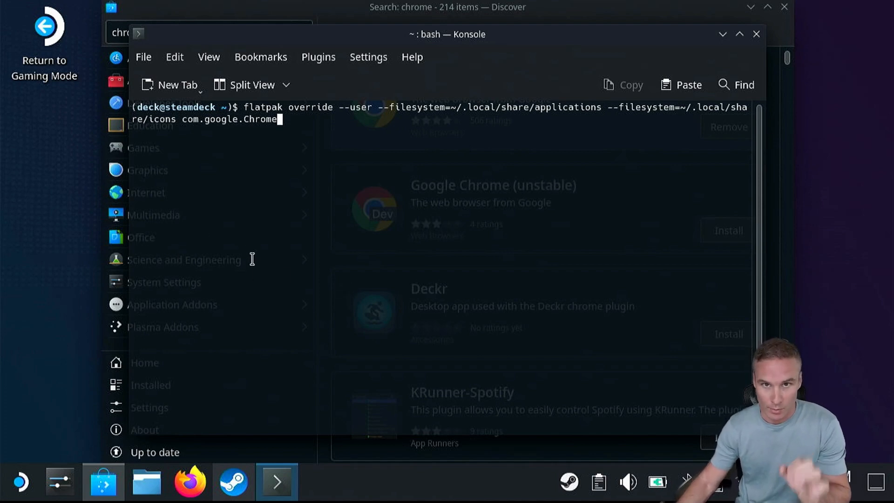
mouse_move(333, 146)
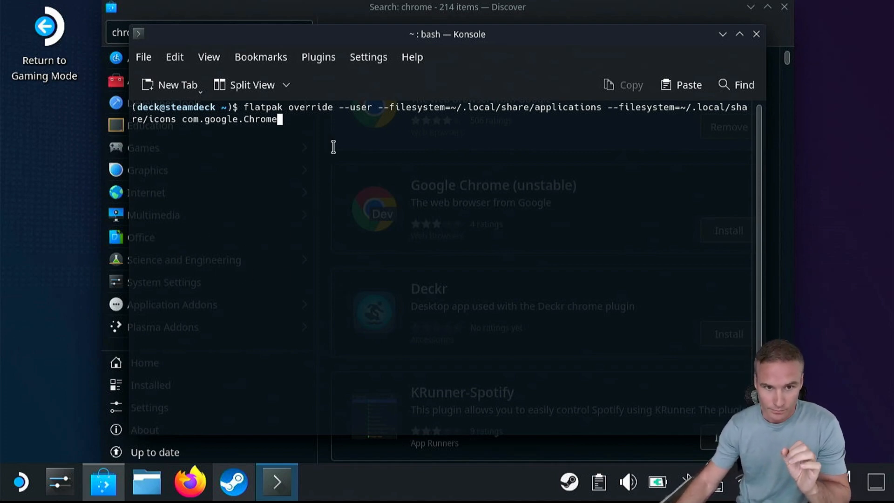
mouse_move(583, 114)
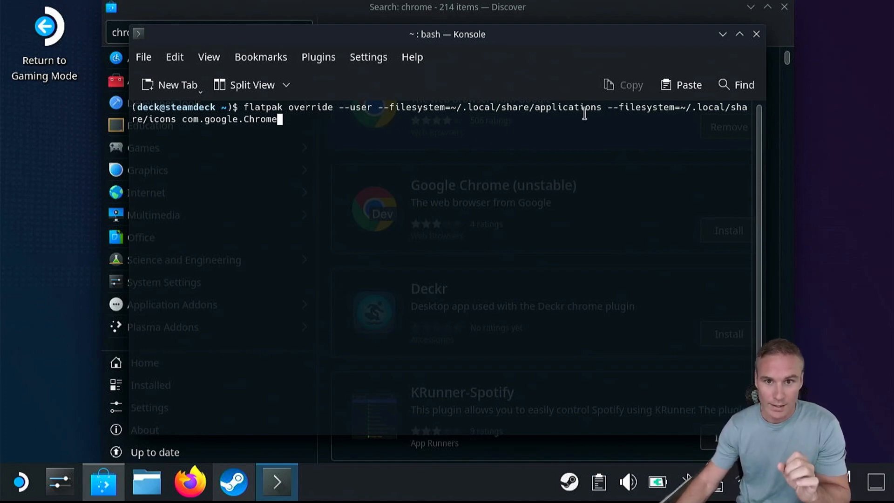
mouse_move(374, 140)
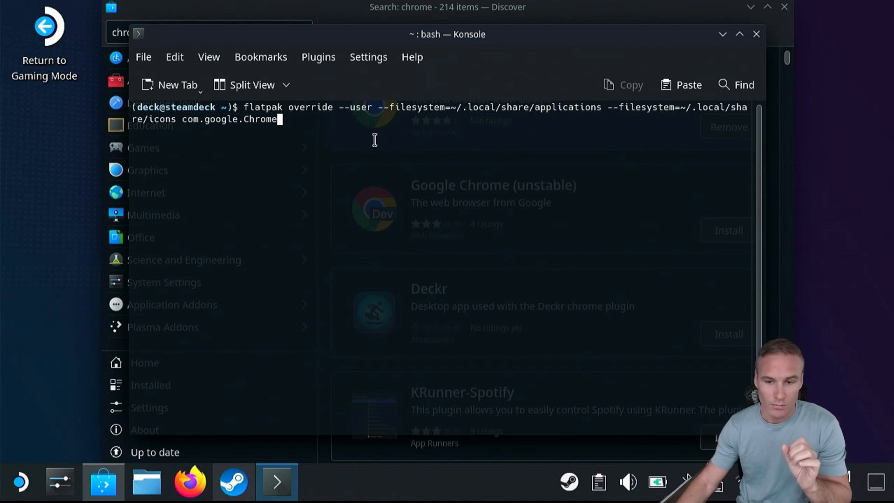
mouse_move(320, 139)
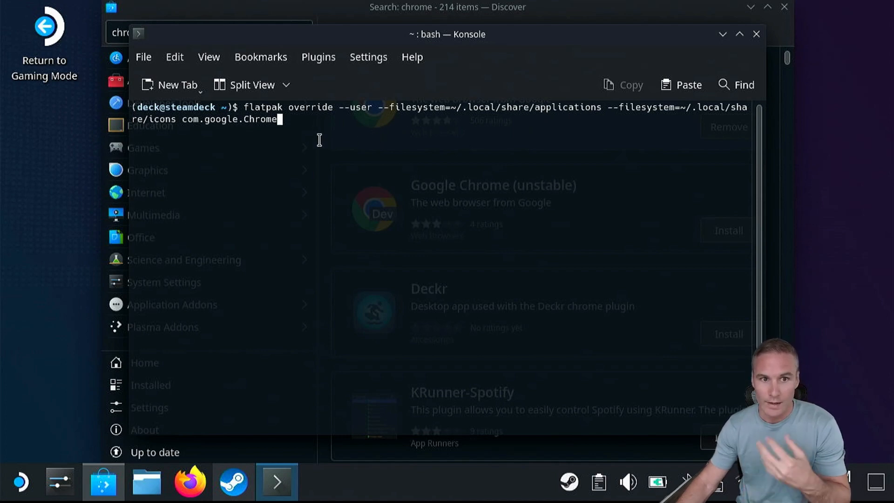
mouse_move(534, 132)
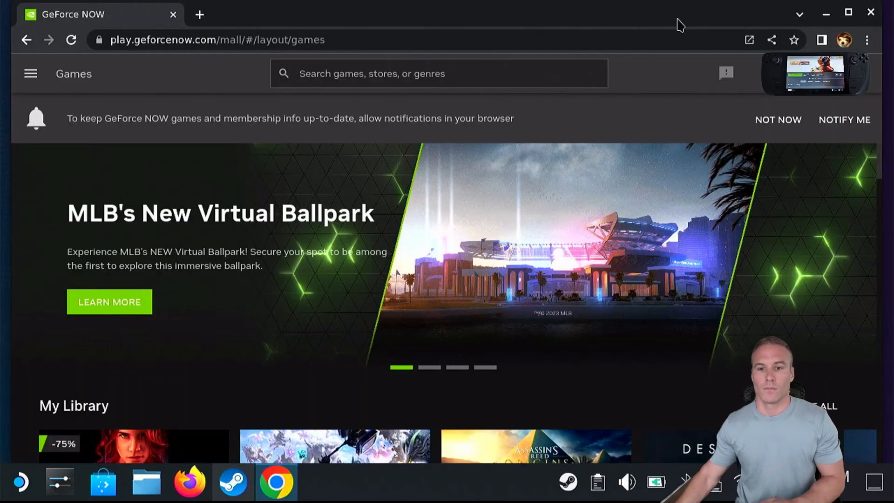
mouse_move(627, 255)
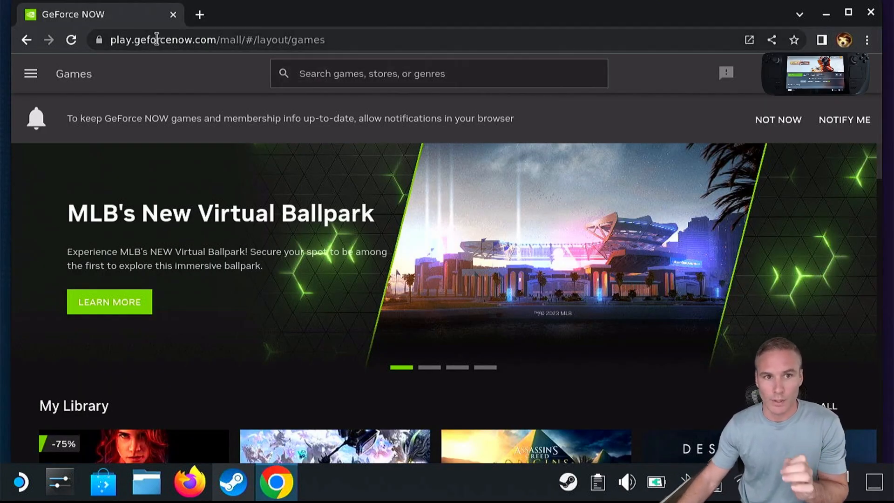
mouse_move(152, 67)
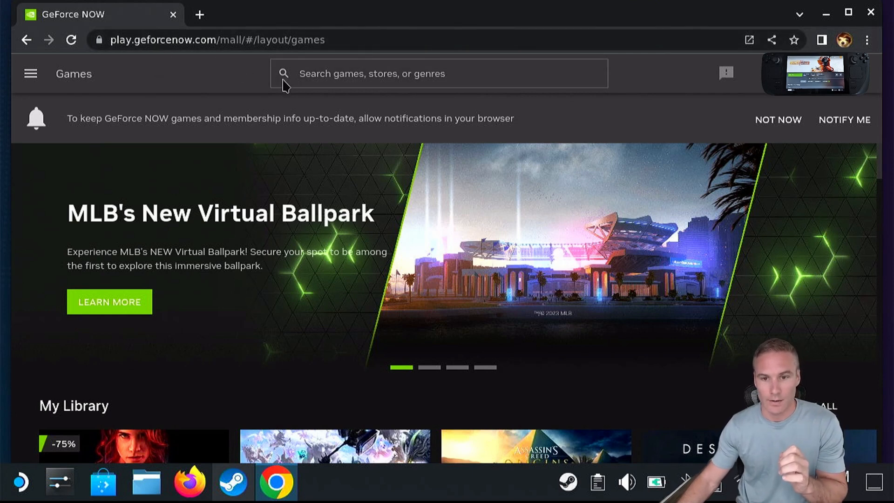
mouse_move(324, 136)
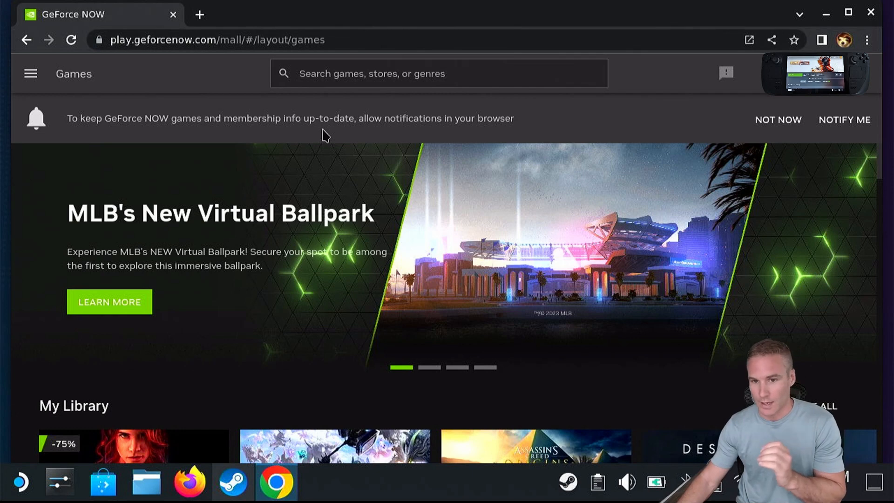
mouse_move(329, 150)
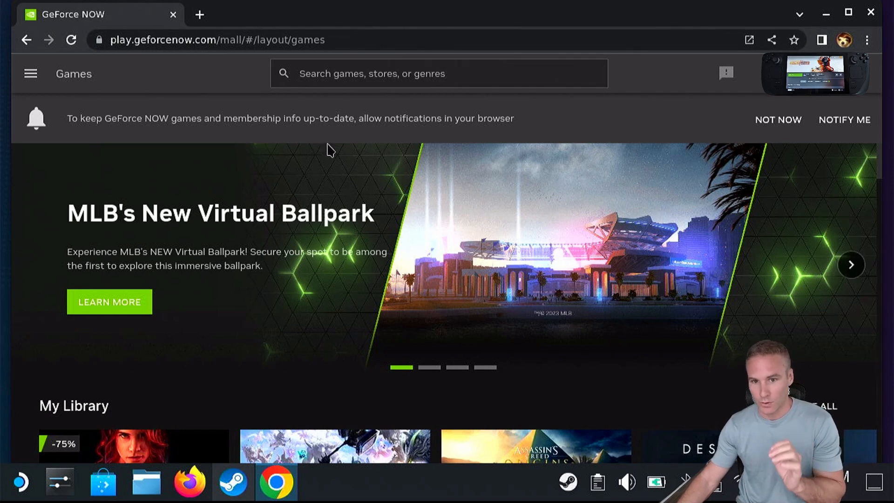
mouse_move(352, 40)
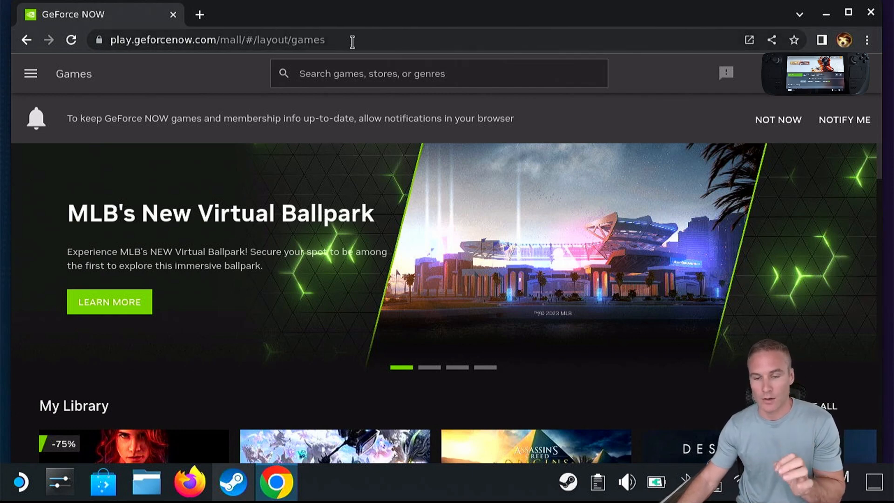
mouse_move(621, 59)
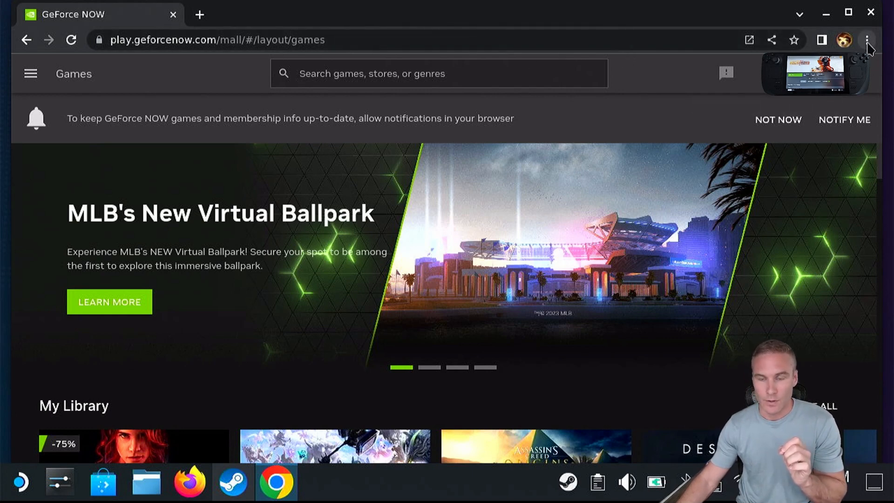
mouse_move(866, 40)
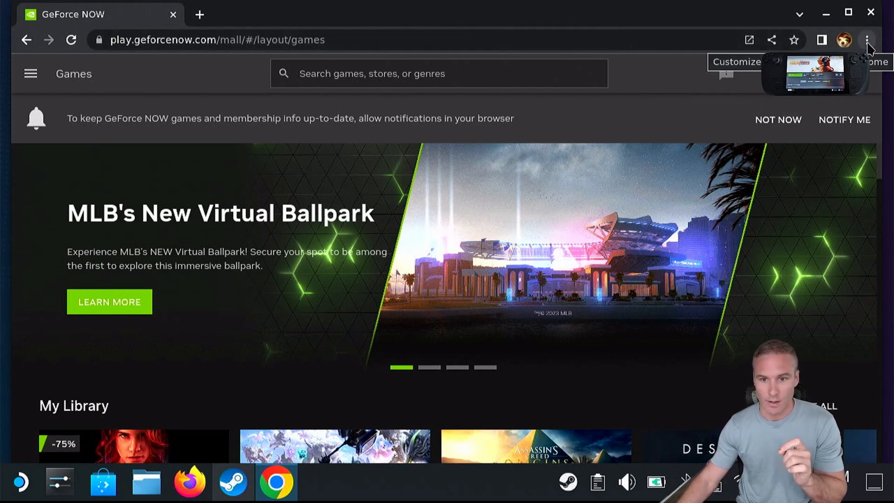
Create a GeForce NOW shortcut from Chrome's More tools with Open as window ticked.
left_click(866, 40)
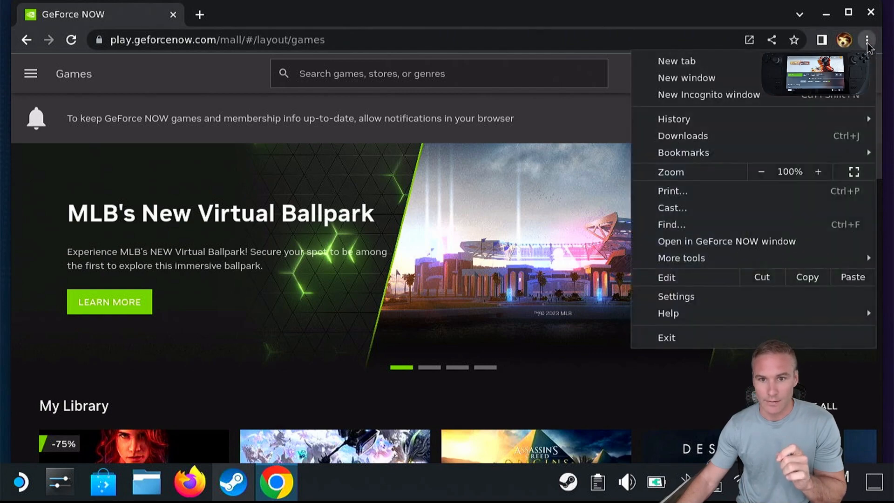
left_click(681, 258)
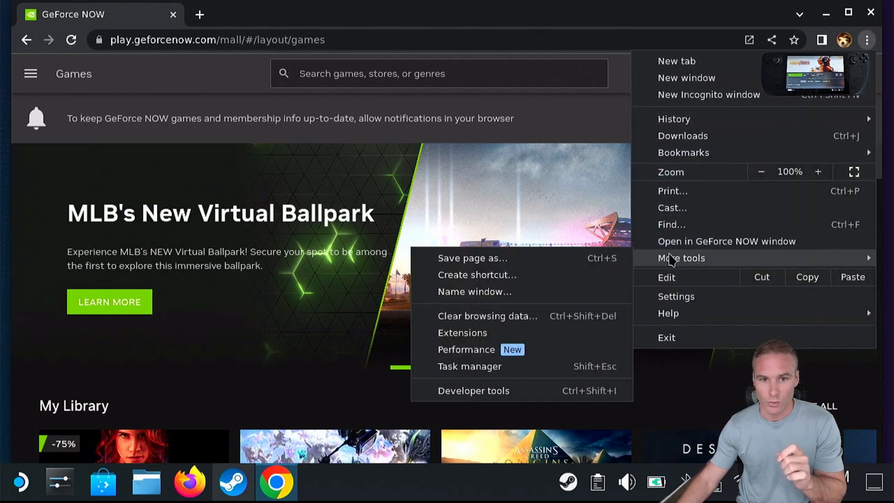
mouse_move(499, 285)
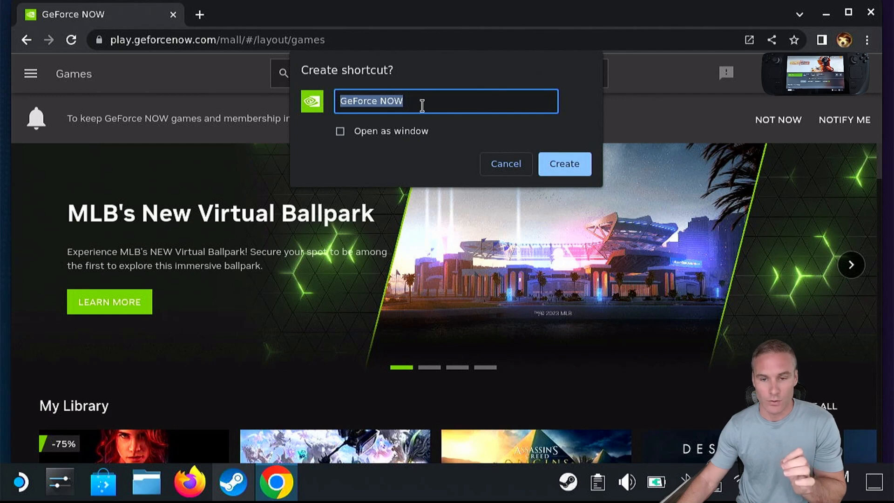
mouse_move(341, 139)
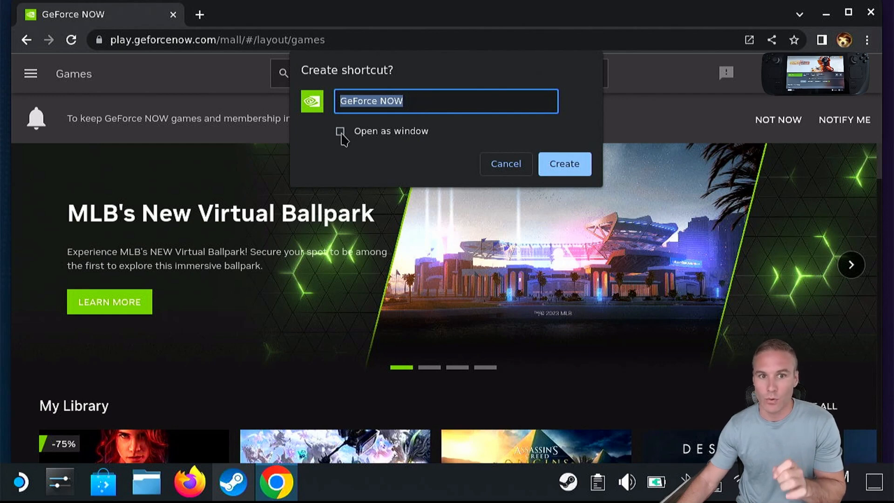
left_click(340, 132)
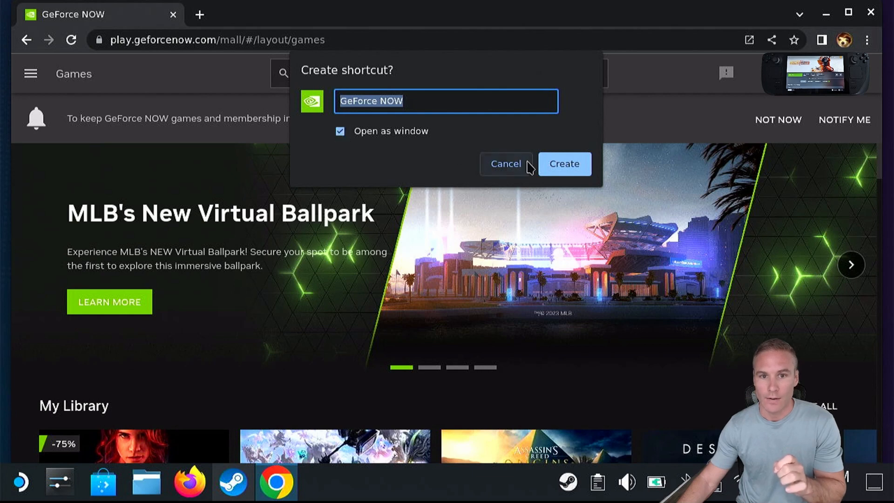
mouse_move(556, 174)
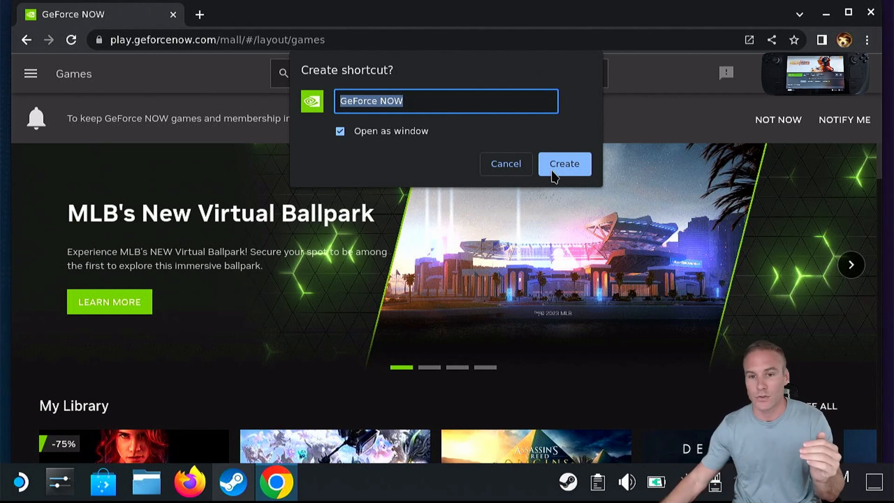
left_click(563, 164)
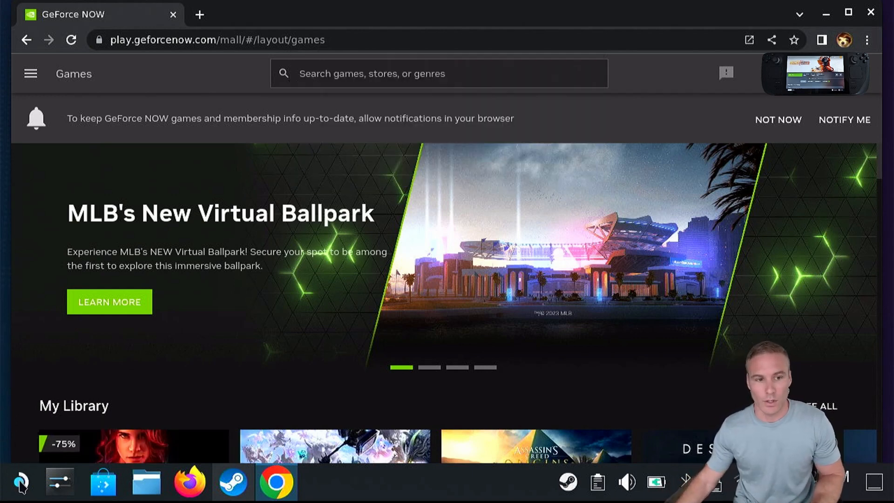
Launch GeForce NOW window from All Applications in the launcher, then switch to Steam.
left_click(19, 481)
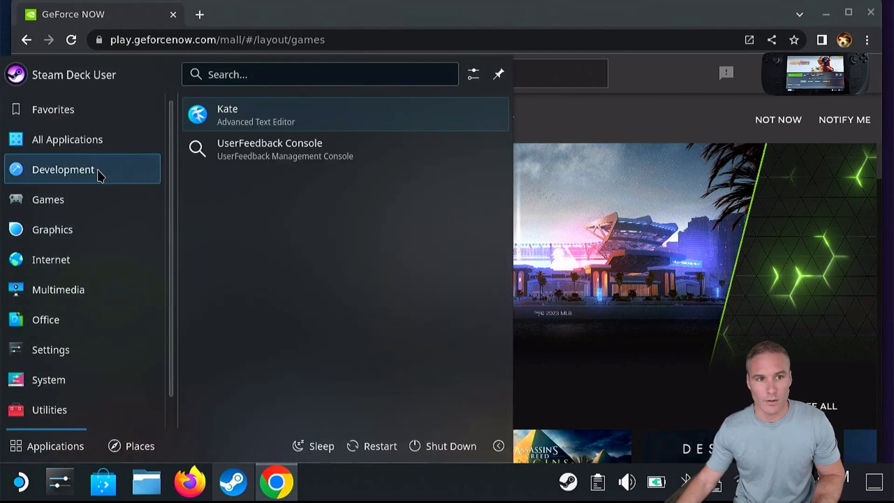
left_click(67, 139)
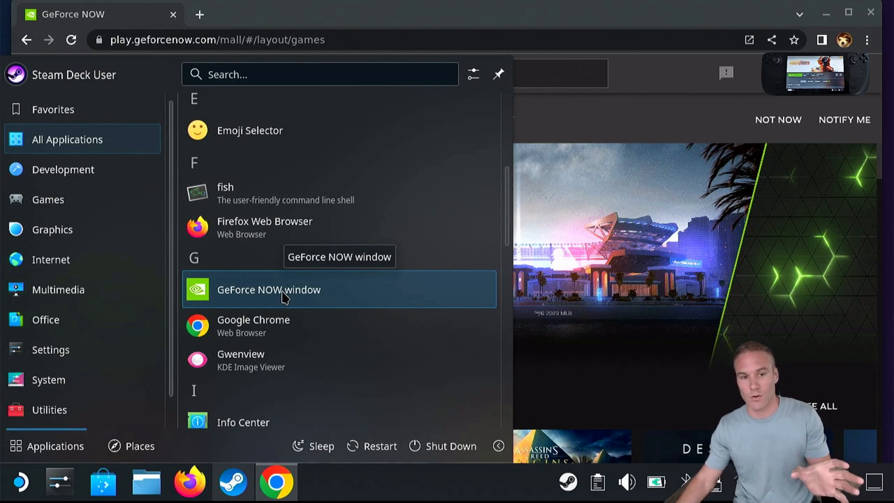
mouse_move(261, 298)
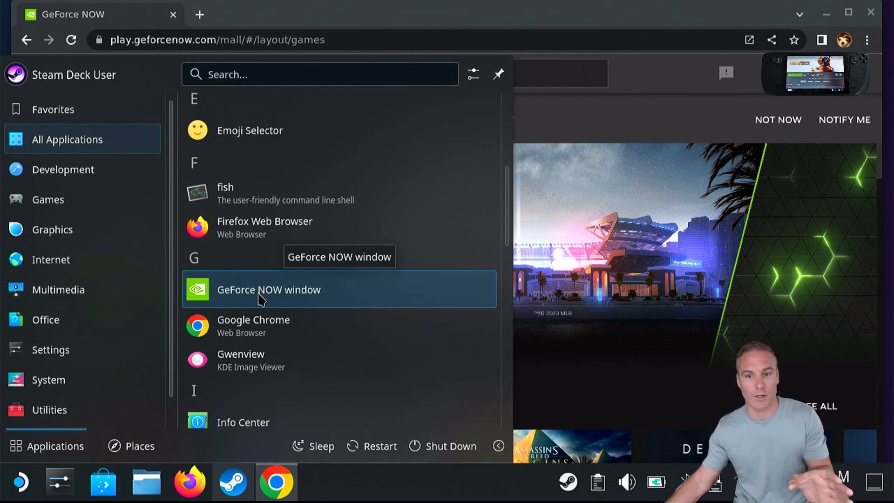
left_click(268, 288)
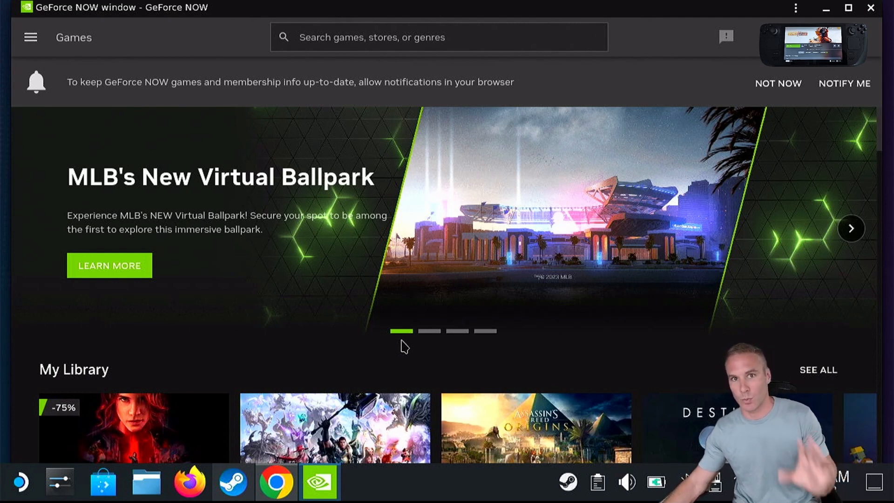
left_click(233, 482)
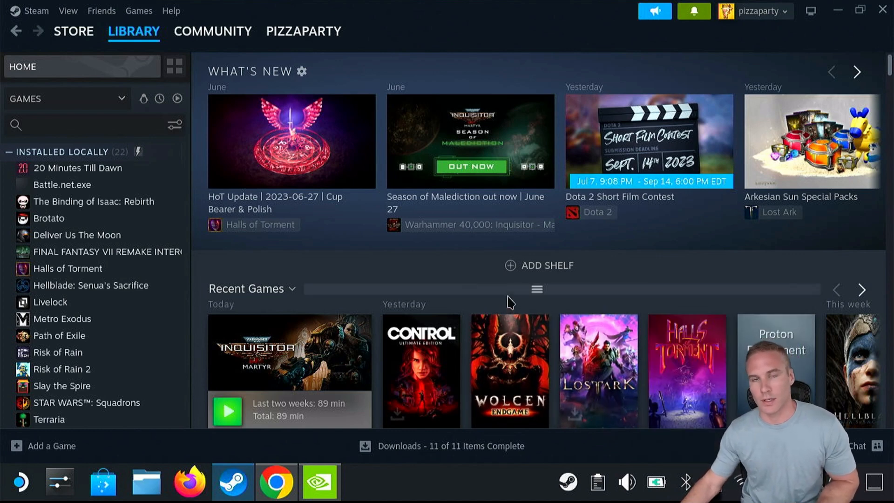
mouse_move(389, 264)
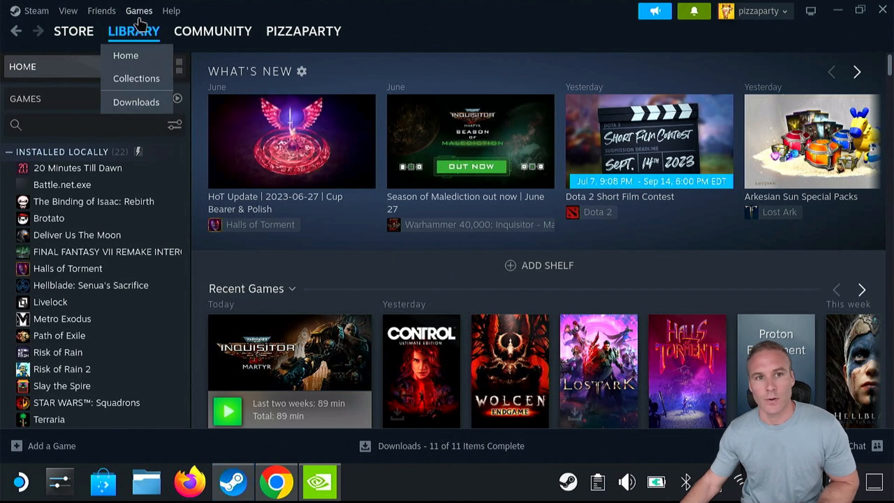
Add GeForce NOW window to the library via Games > Add a Non-Steam Game.
left_click(138, 11)
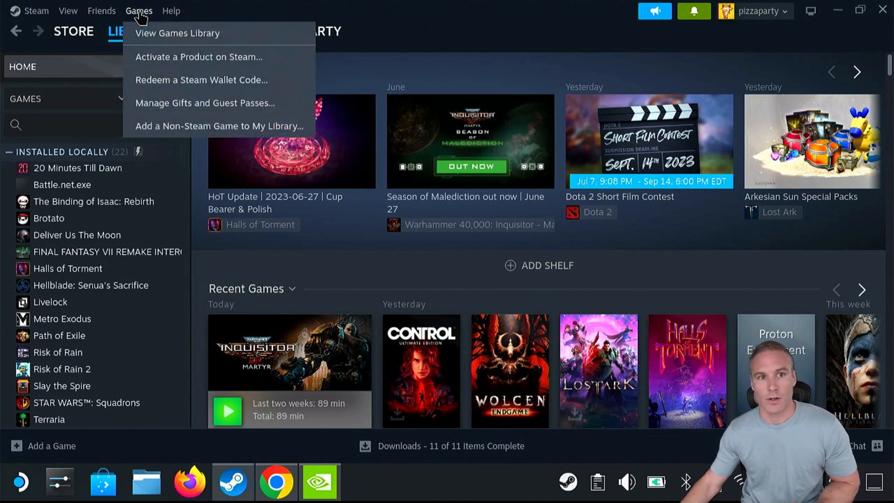
mouse_move(177, 125)
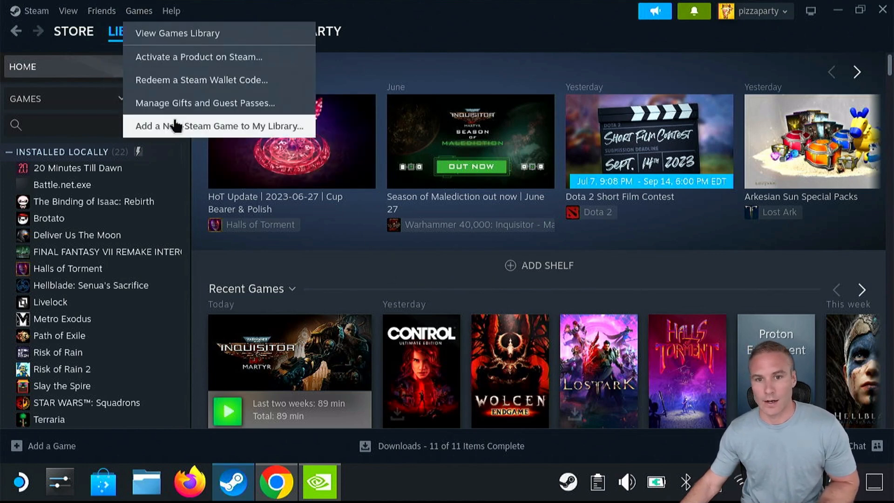
left_click(218, 126)
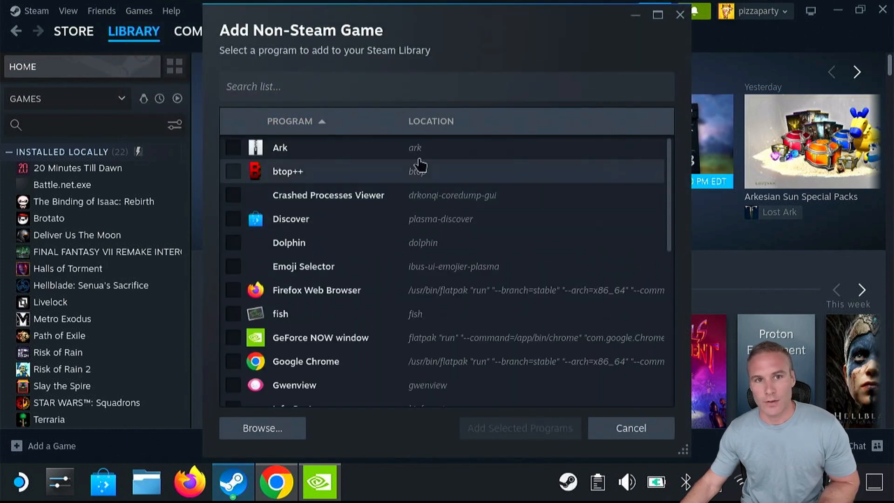
mouse_move(433, 228)
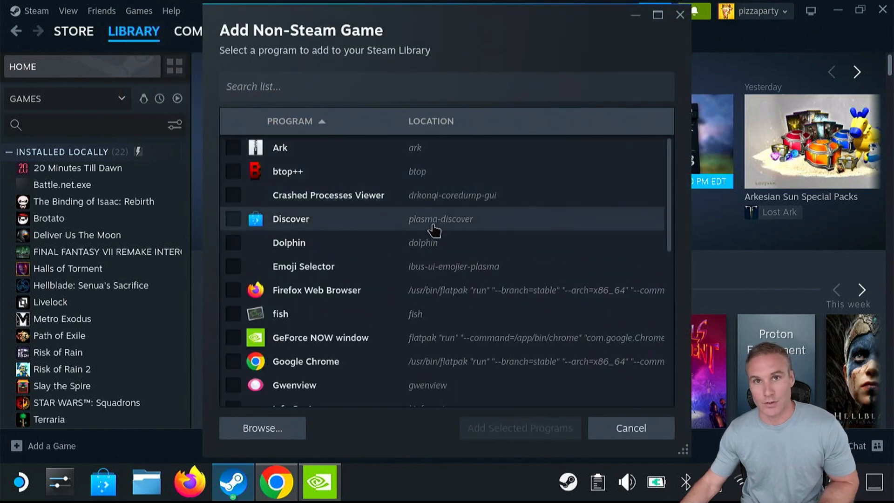
mouse_move(410, 266)
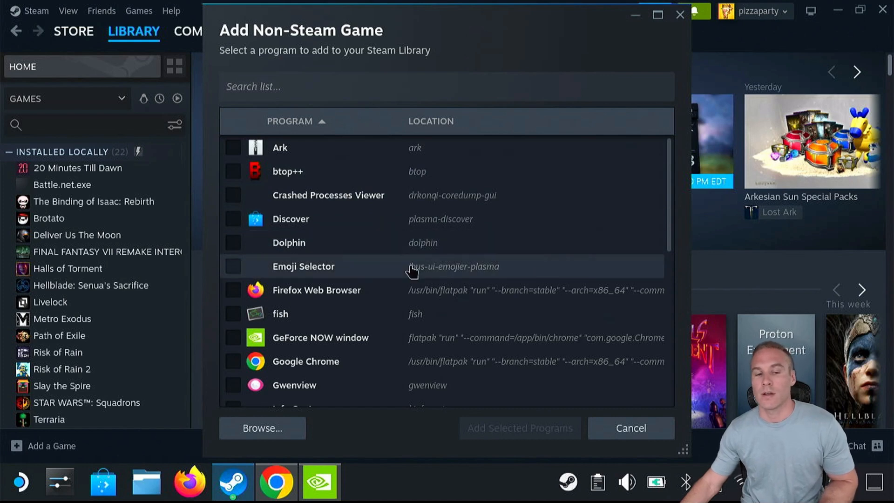
left_click(233, 337)
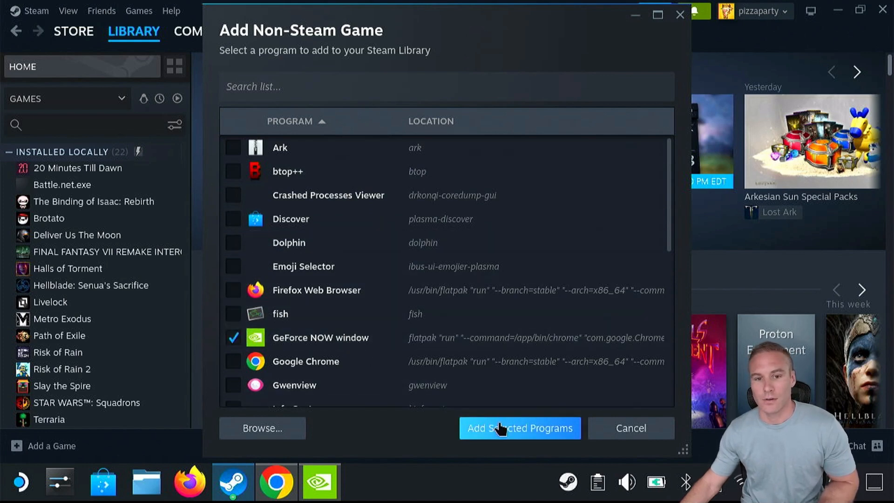
mouse_move(506, 436)
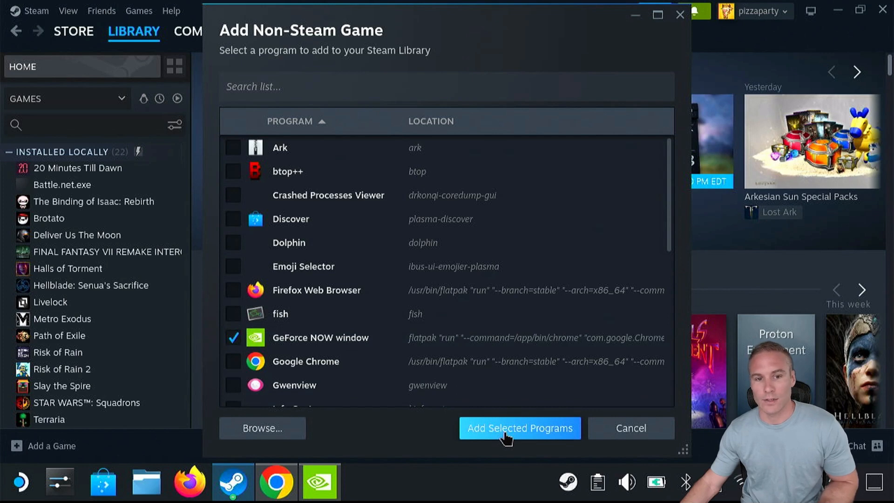
mouse_move(510, 438)
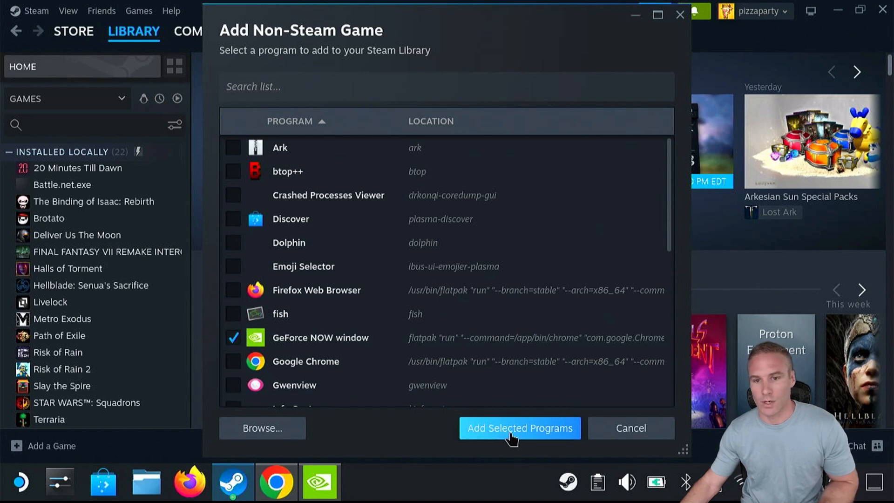
left_click(518, 428)
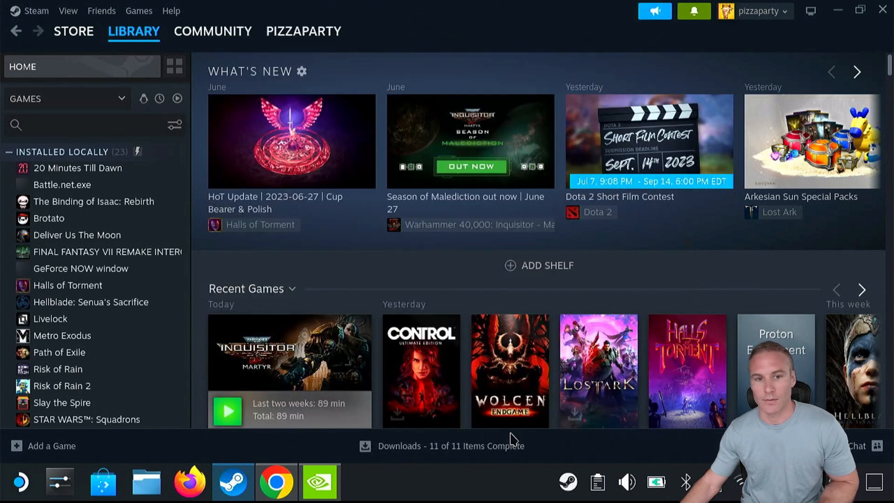
Select the GeForce NOW window entry in the Library sidebar and hit Play.
left_click(80, 268)
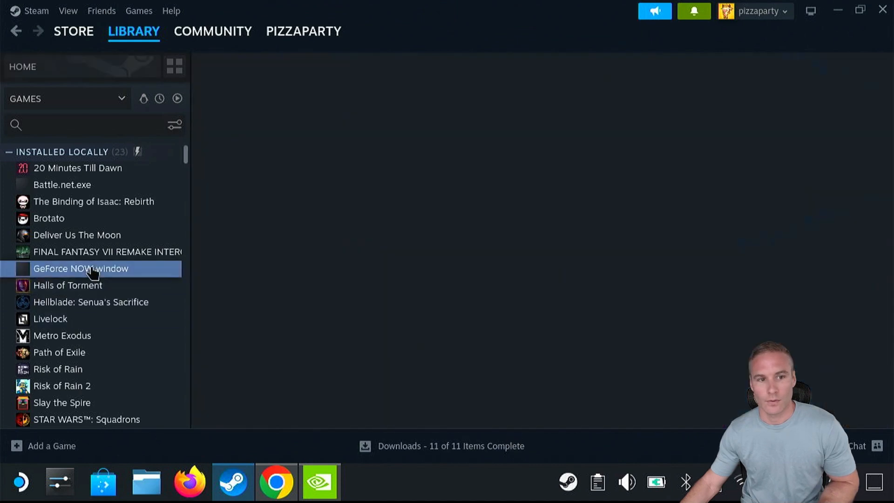
left_click(80, 268)
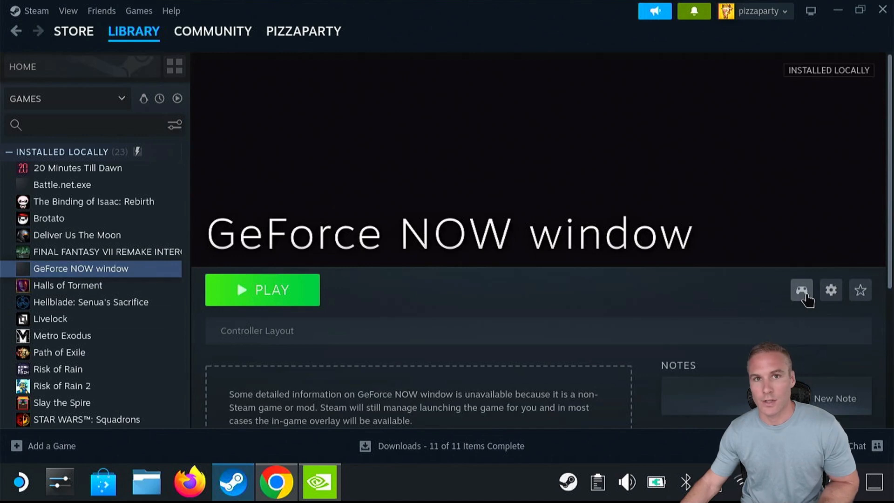
mouse_move(671, 301)
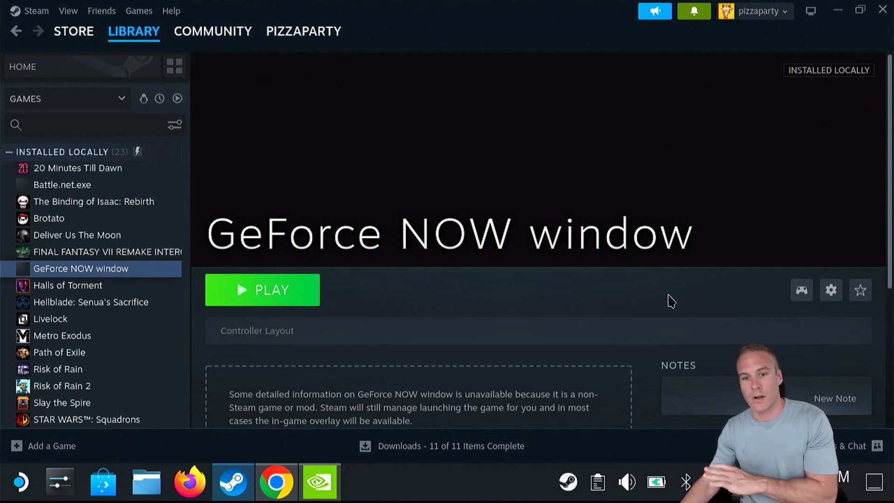
mouse_move(666, 313)
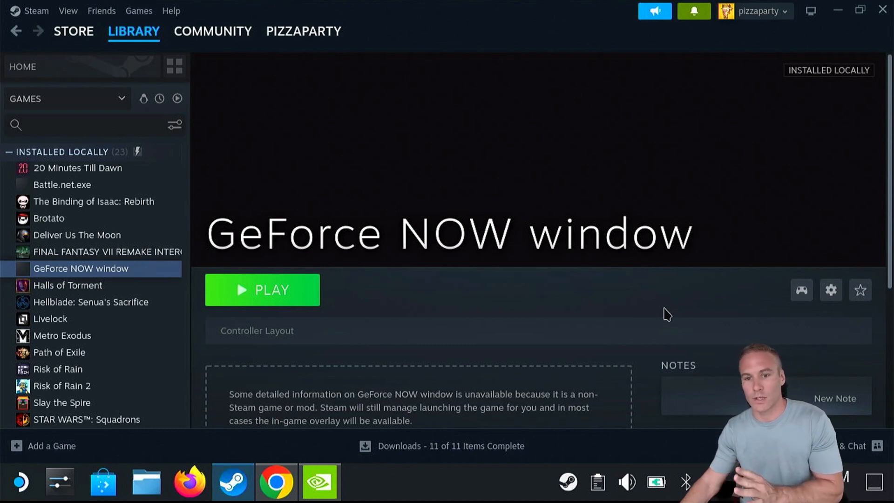
left_click(262, 289)
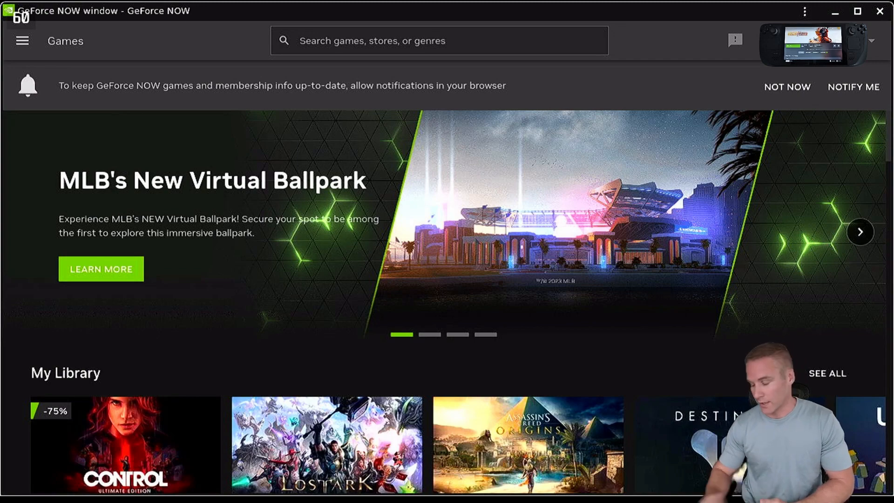
mouse_move(387, 96)
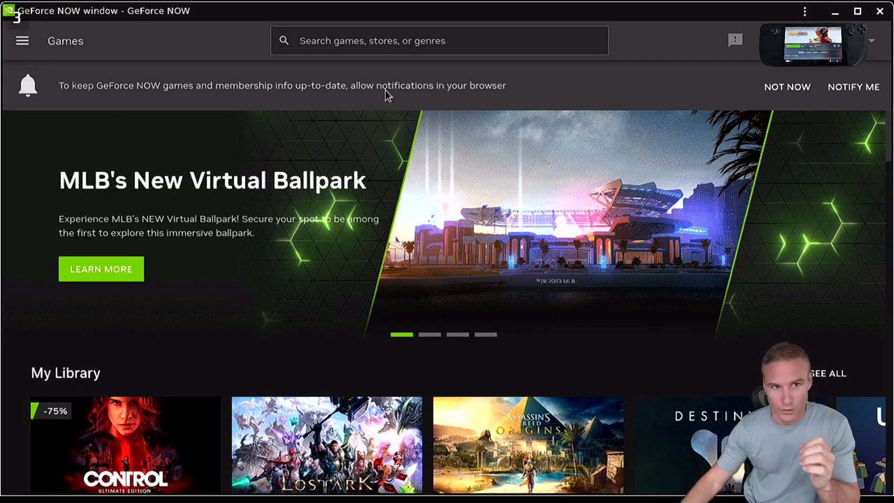
mouse_move(170, 22)
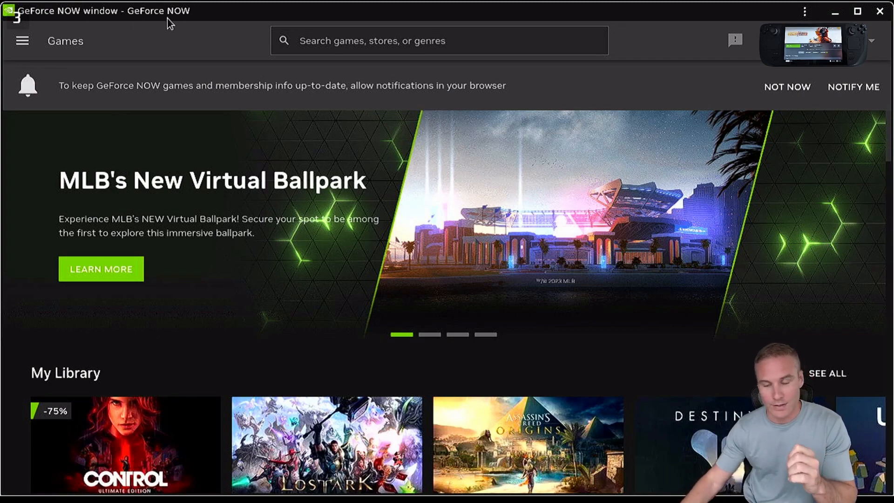
mouse_move(187, 66)
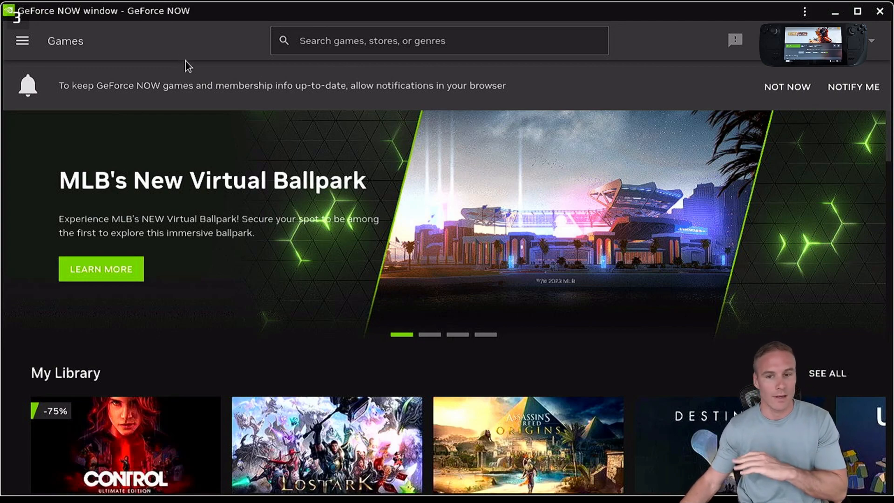
mouse_move(221, 118)
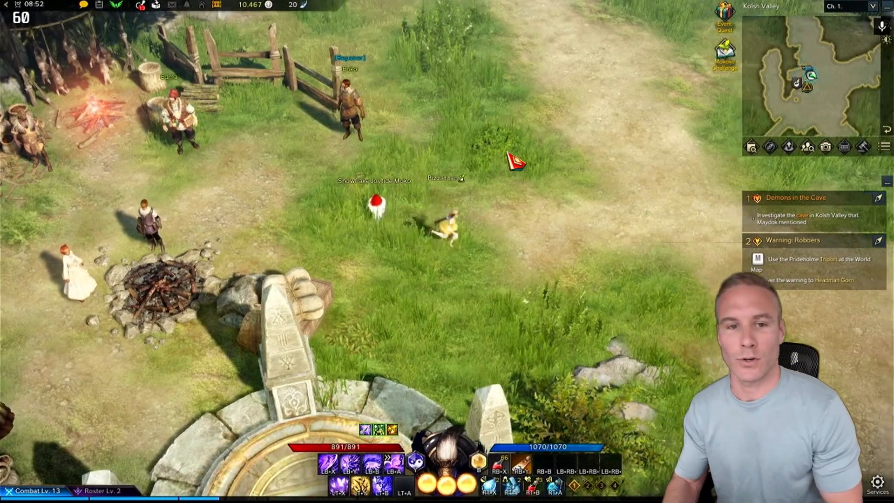
key("m")
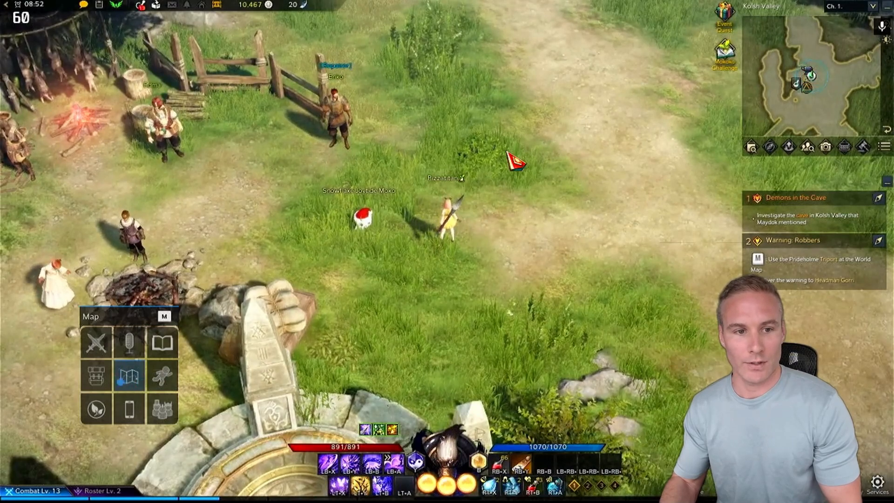
left_click(130, 376)
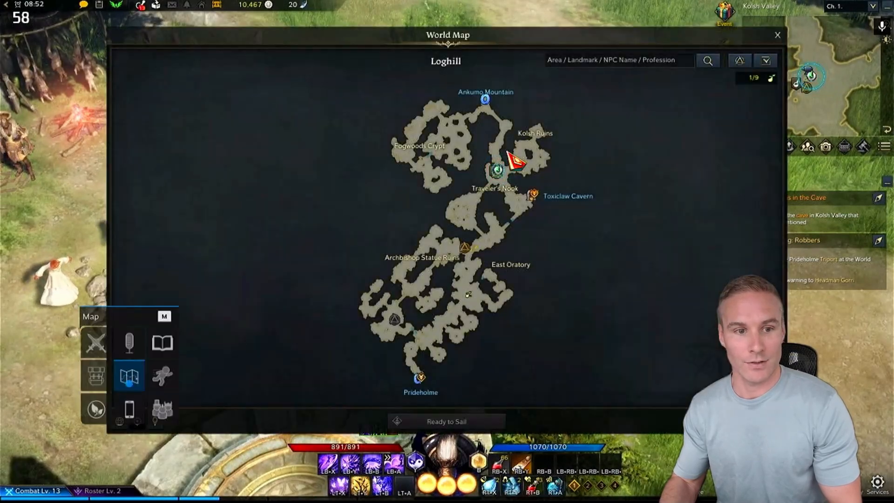
left_click(776, 35)
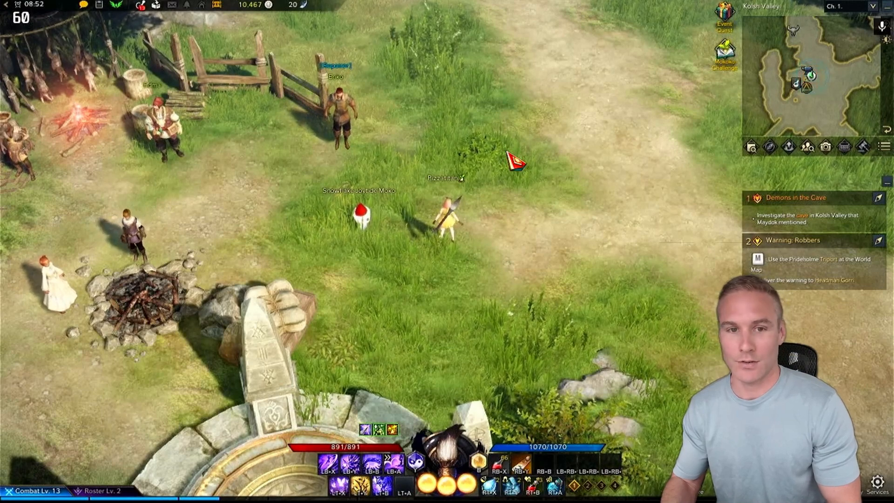
key("m")
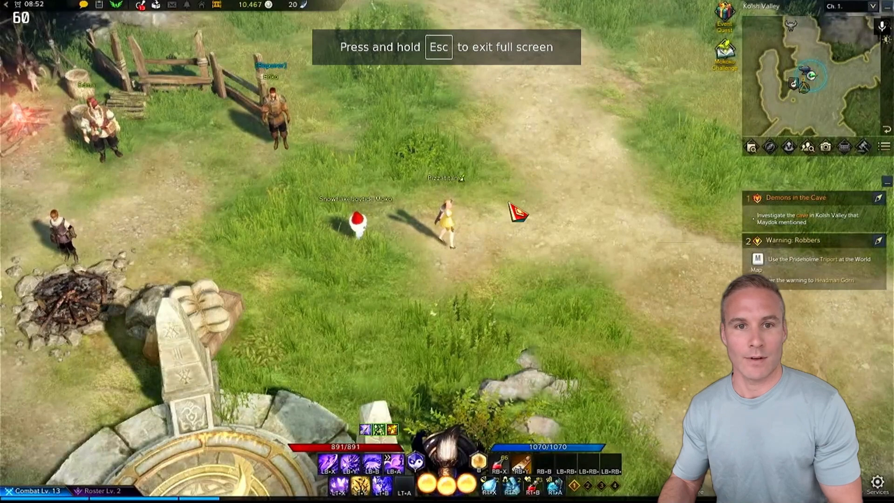
key("Escape")
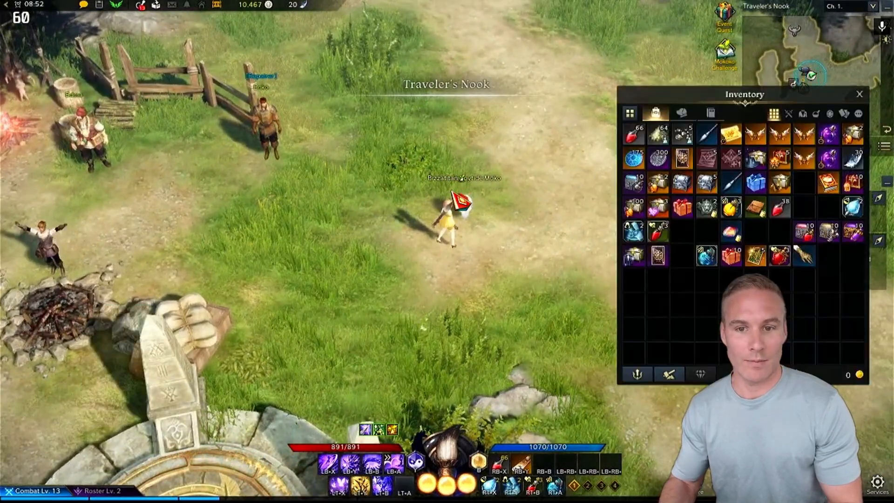
left_click(875, 94)
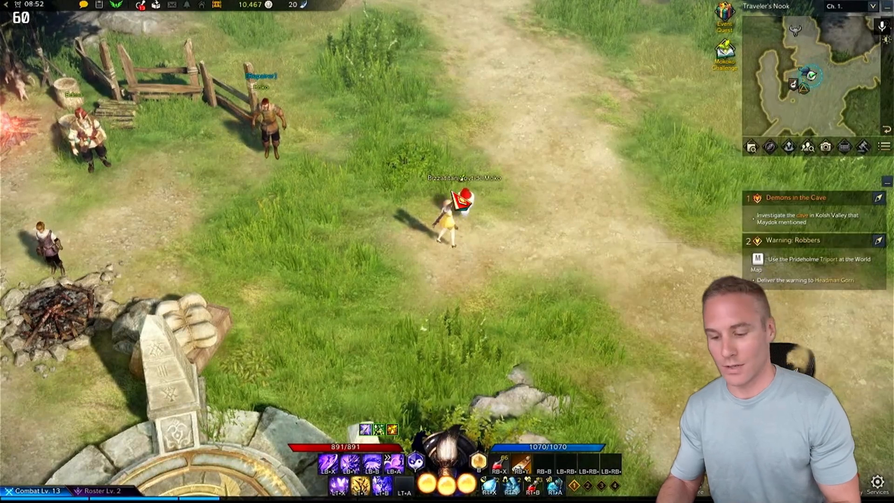